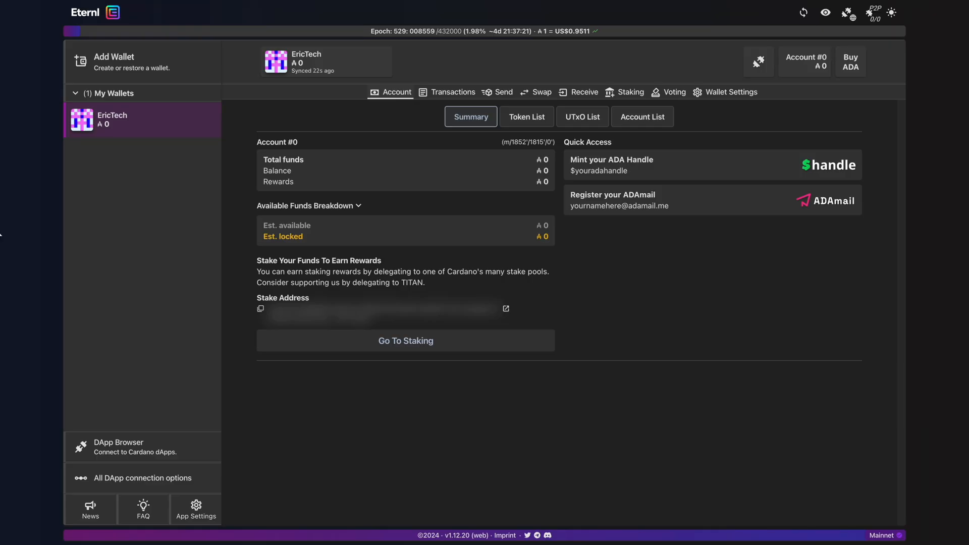
- Swap 19.41 ADA, half the balance, for about 2,913 SNEK via the amount slider
left_click(291, 12)
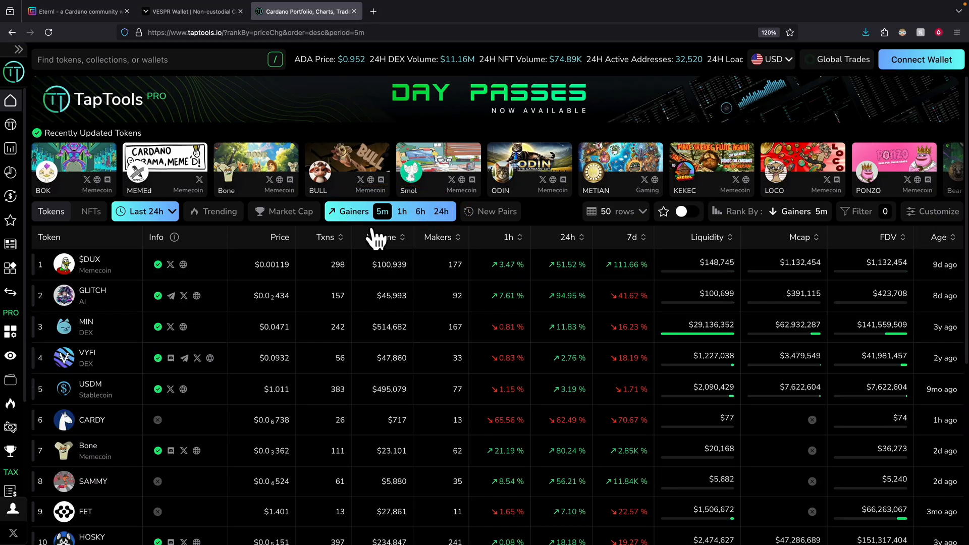
left_click(217, 211)
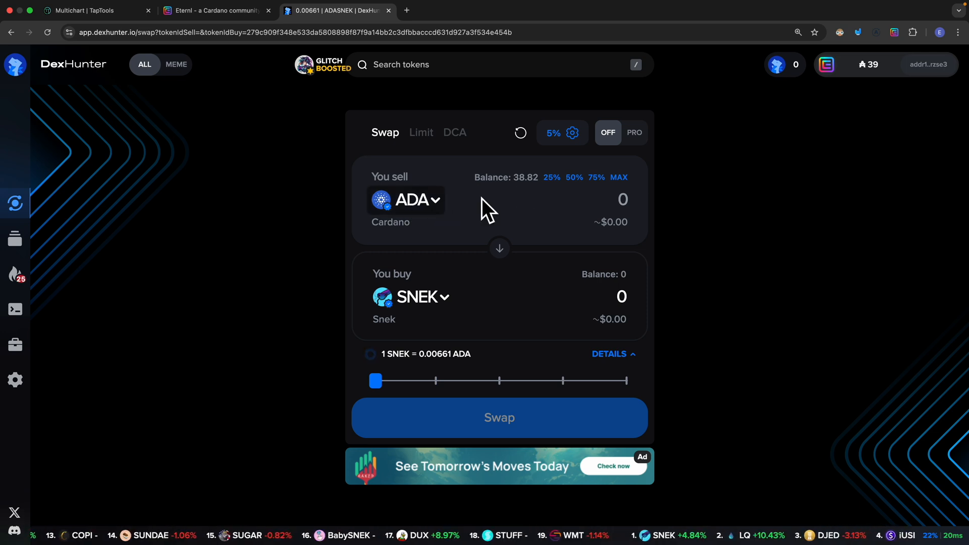
left_click_drag(375, 381, 500, 381)
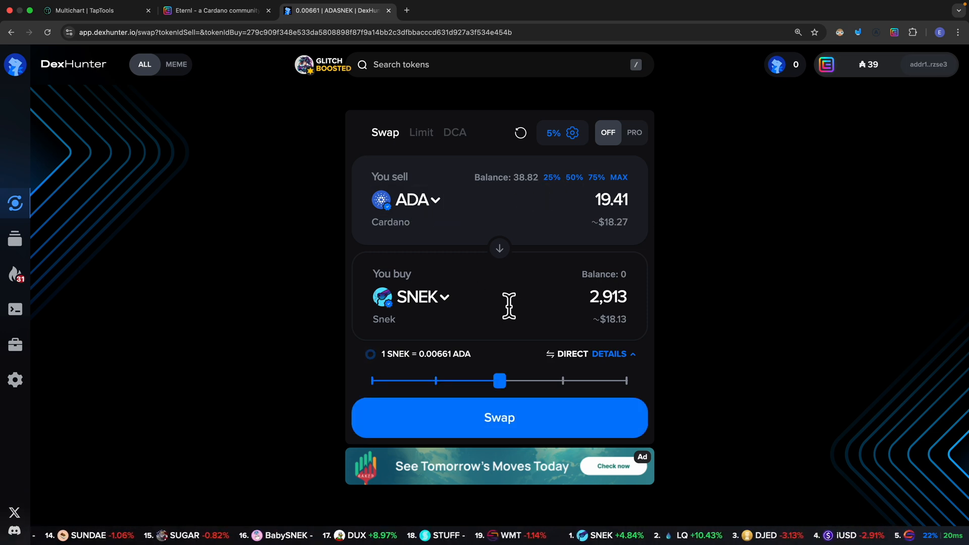
left_click(498, 417)
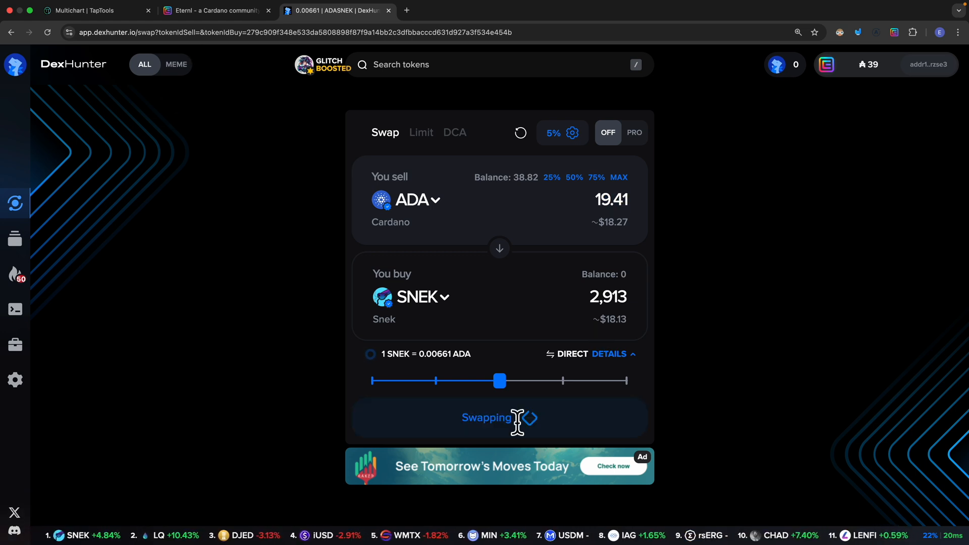
left_click(15, 239)
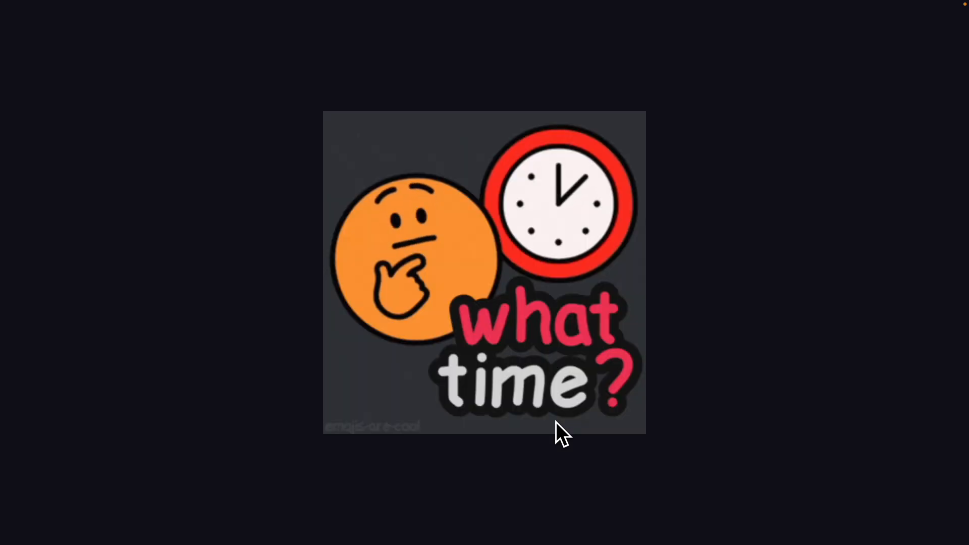
mouse_move(554, 454)
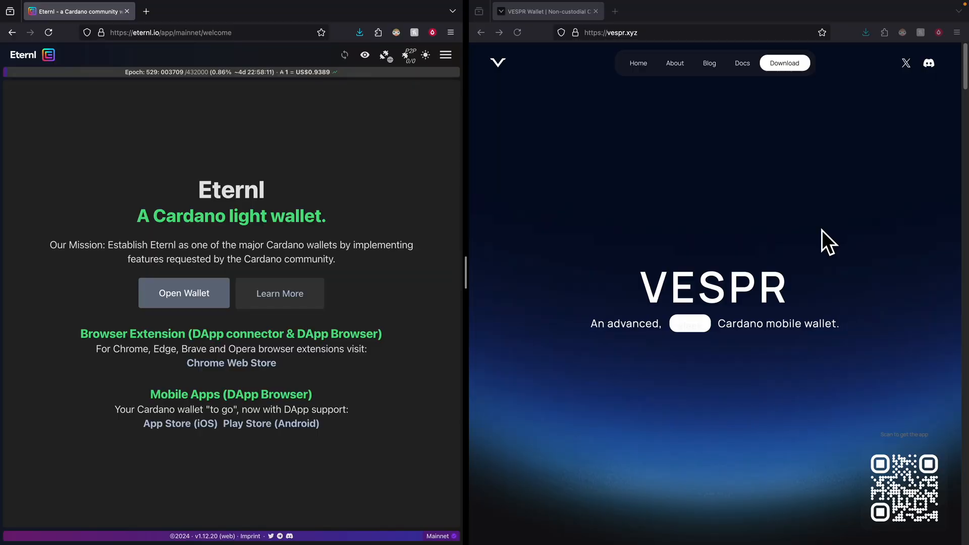
- Tour Eternl's Swap, Receive, Staking and Voting sections, then switch to TapTools' 6h gainers
left_click(184, 292)
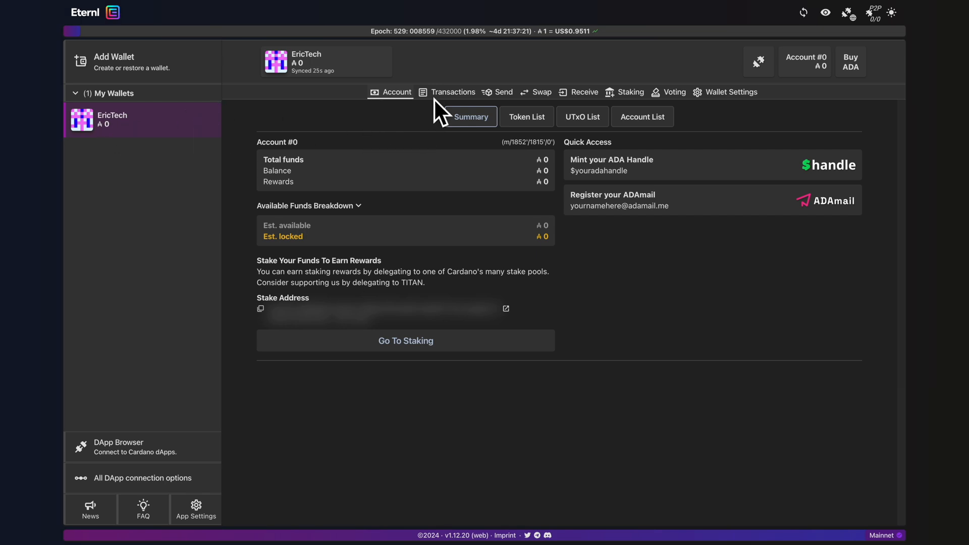
left_click(540, 91)
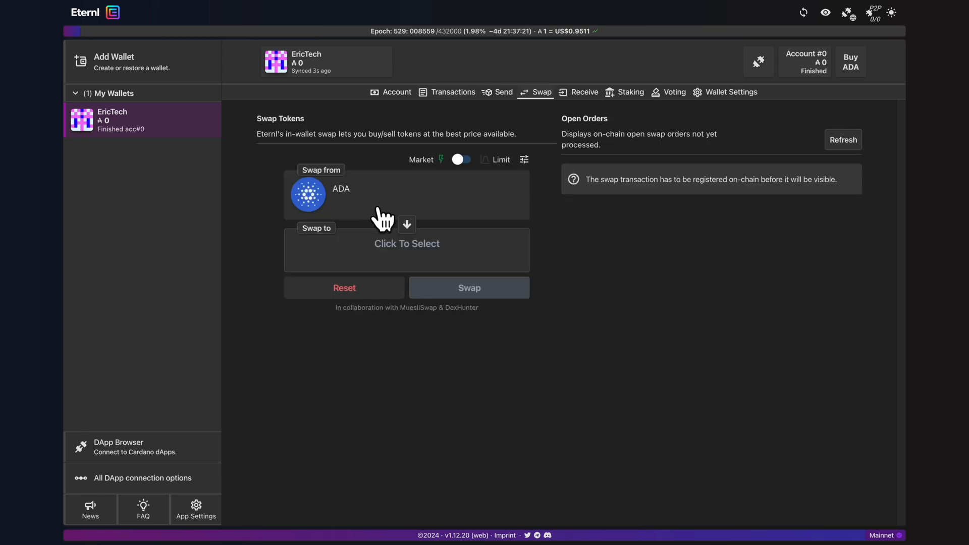
left_click(582, 91)
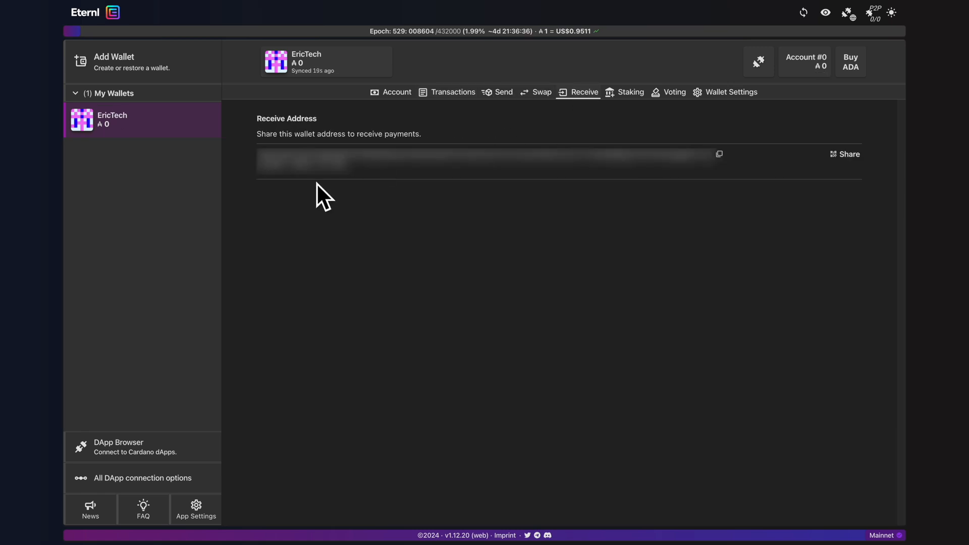
left_click(629, 92)
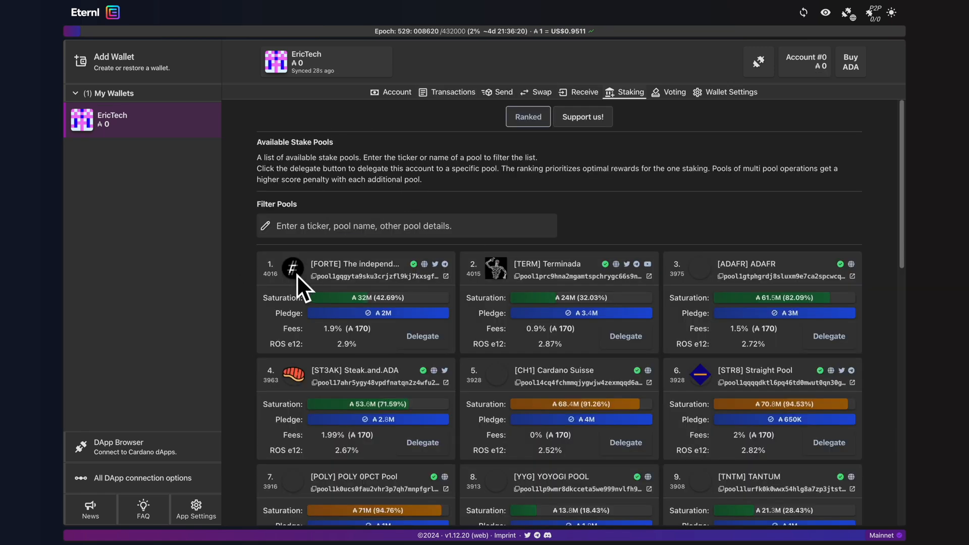
left_click(673, 92)
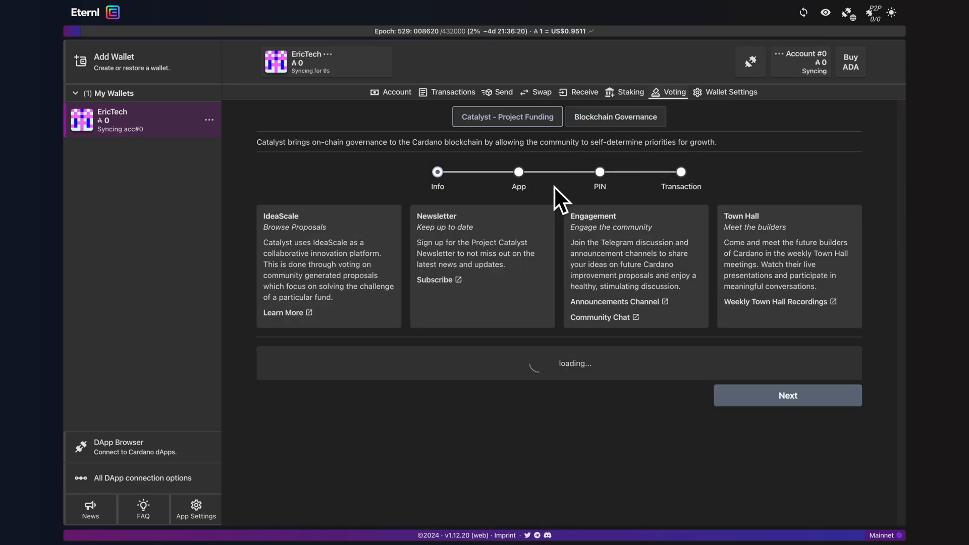
left_click(304, 11)
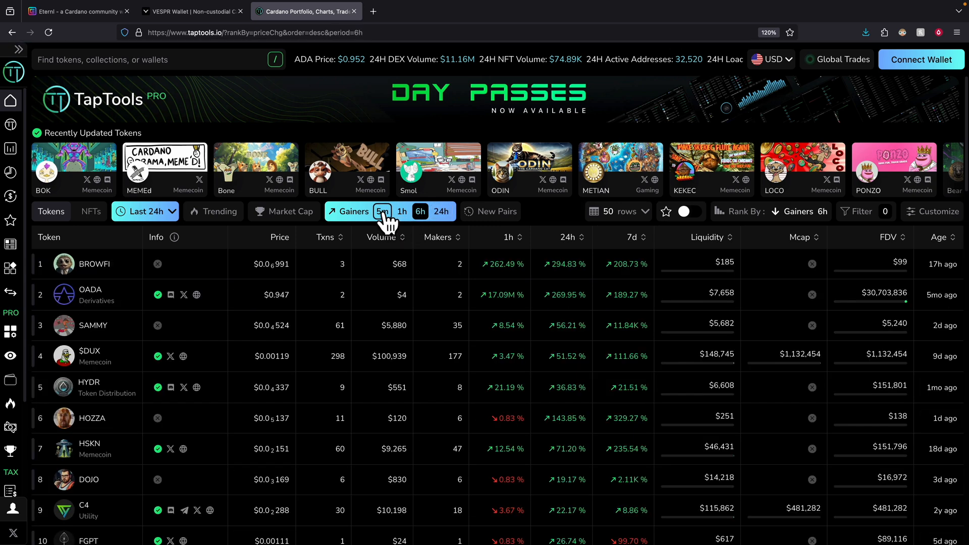
- Rank tokens by 5-minute gainers, then market cap, then 24-hour trending with SNEK first
left_click(382, 211)
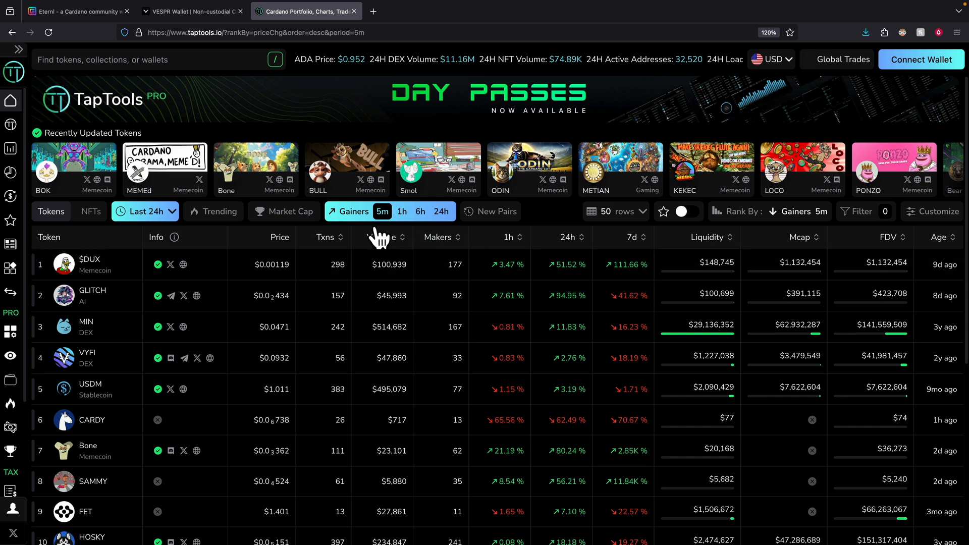
left_click(291, 211)
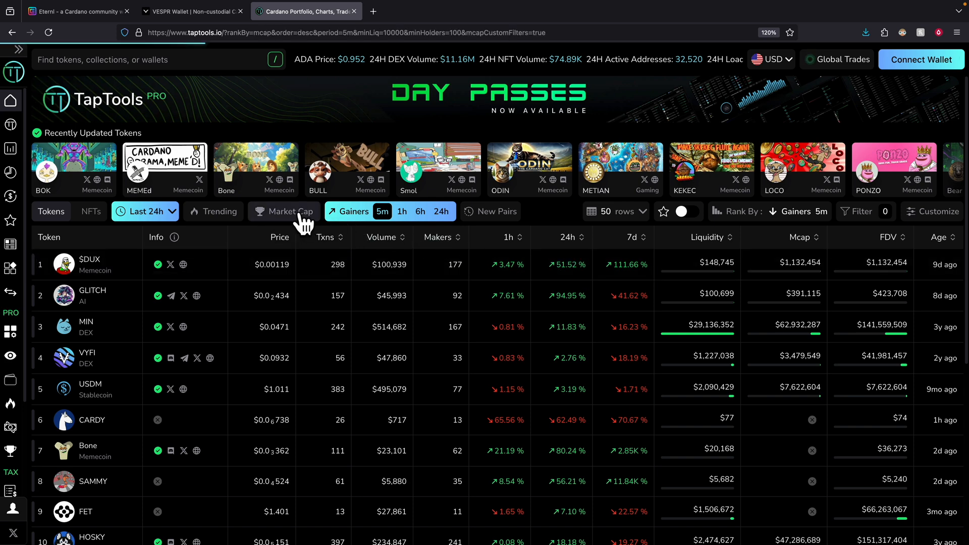
left_click(286, 211)
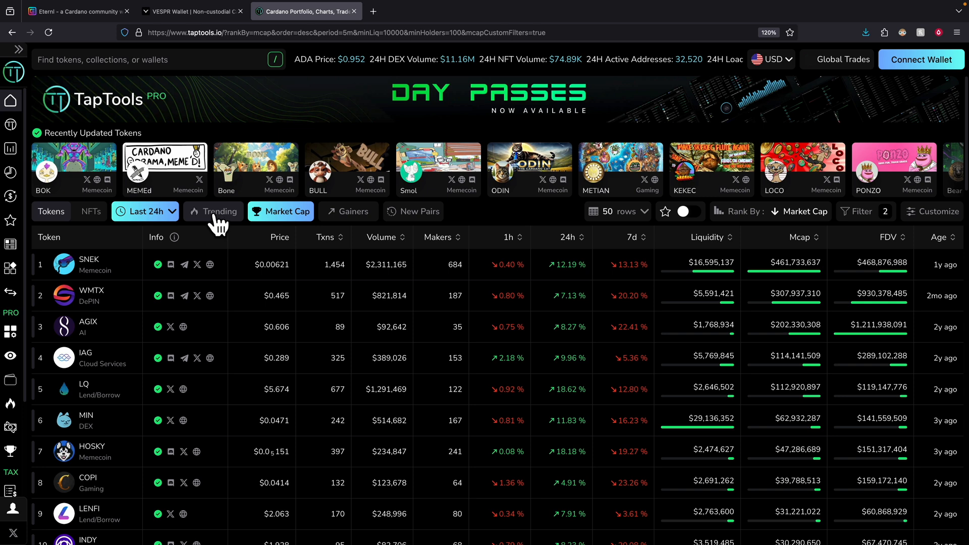
left_click(217, 211)
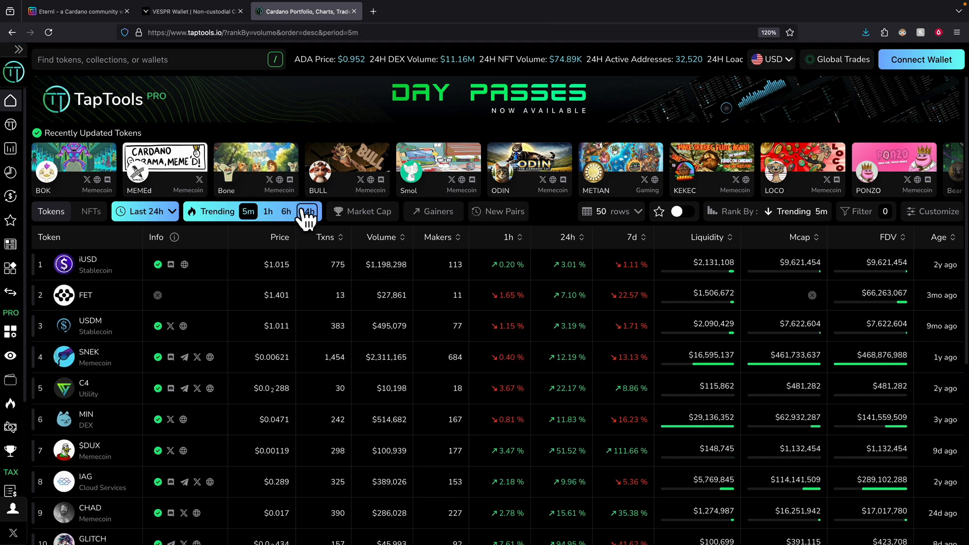
left_click(306, 211)
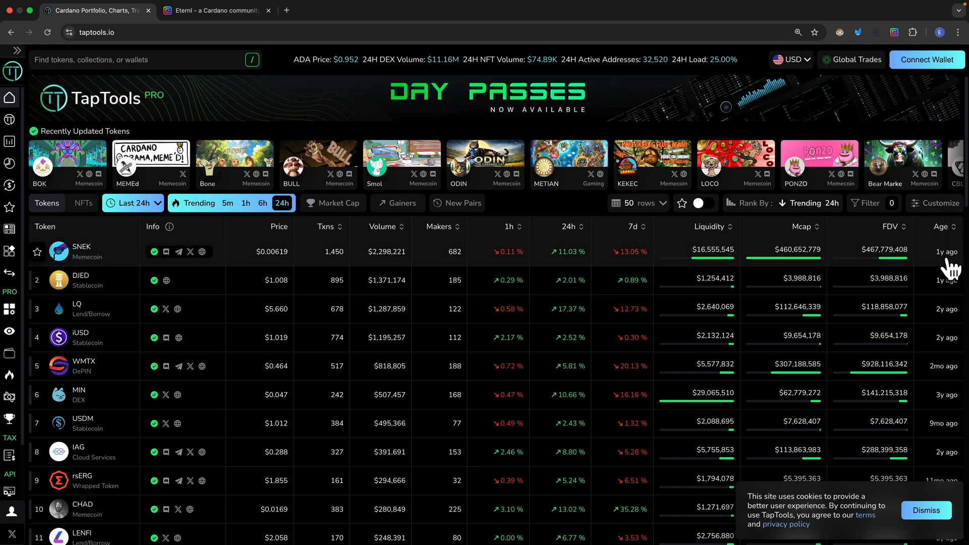
- From a token chart page, connect the Eternl wallet to TapTools and grant access
left_click(81, 251)
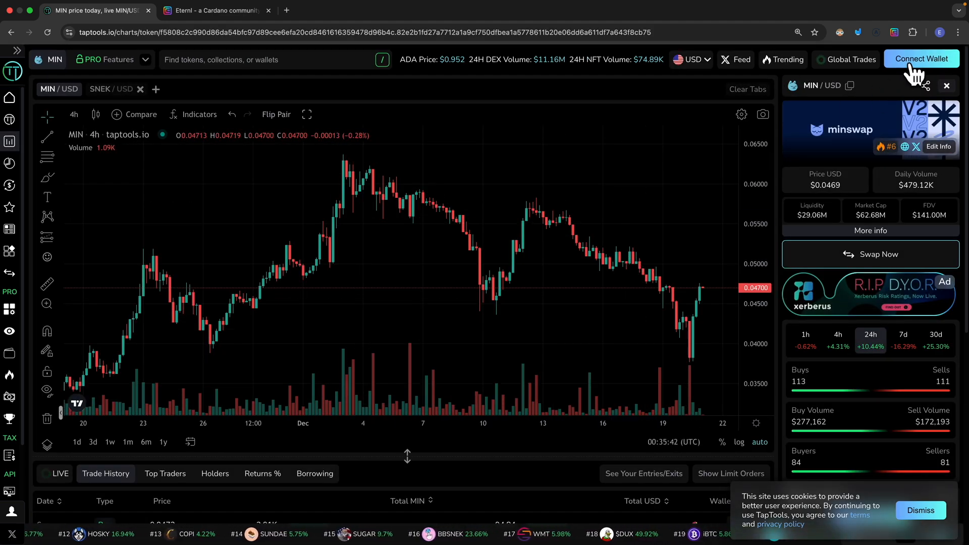
left_click(920, 59)
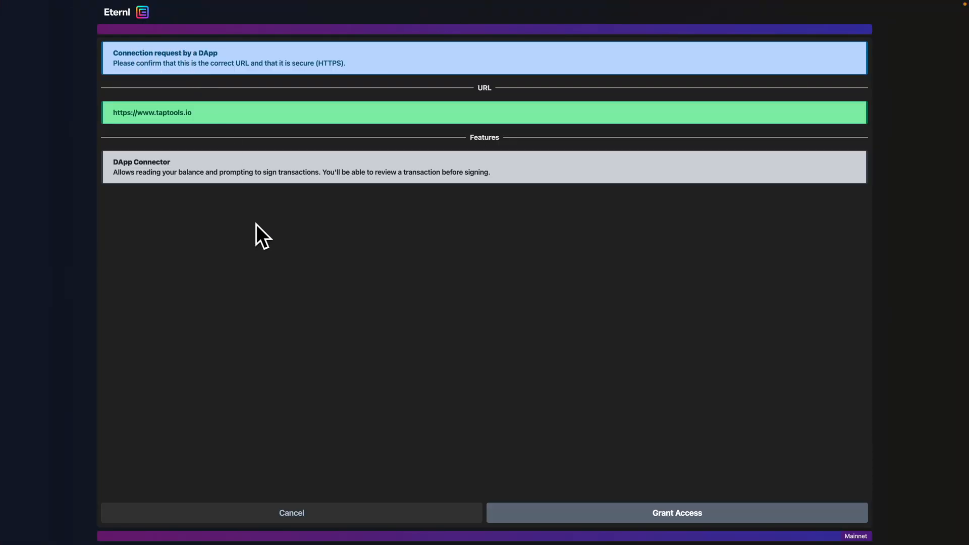
mouse_move(196, 102)
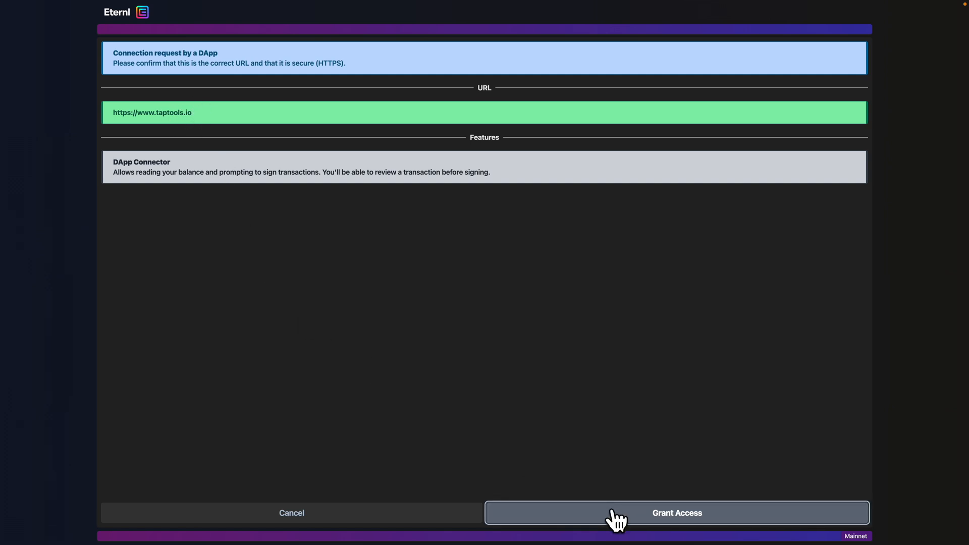
left_click(676, 513)
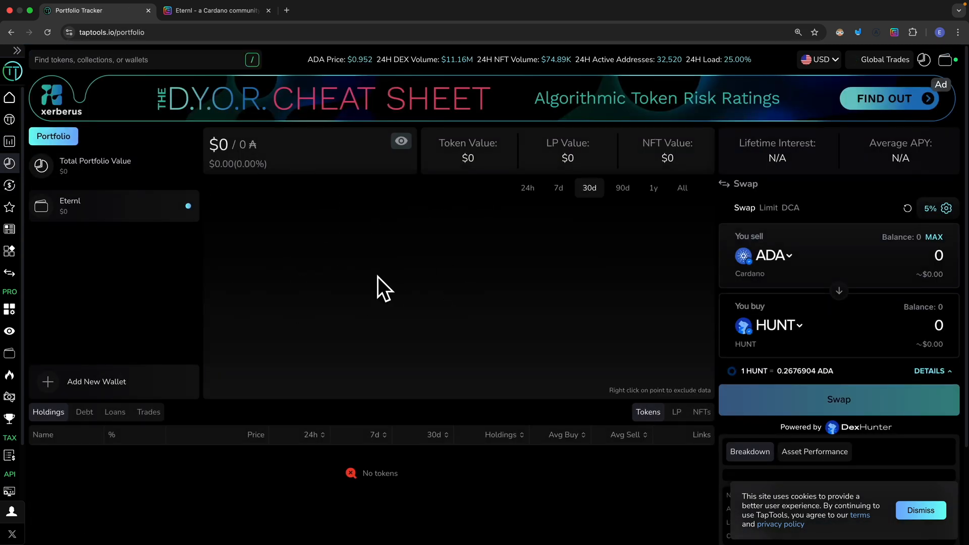
mouse_move(463, 344)
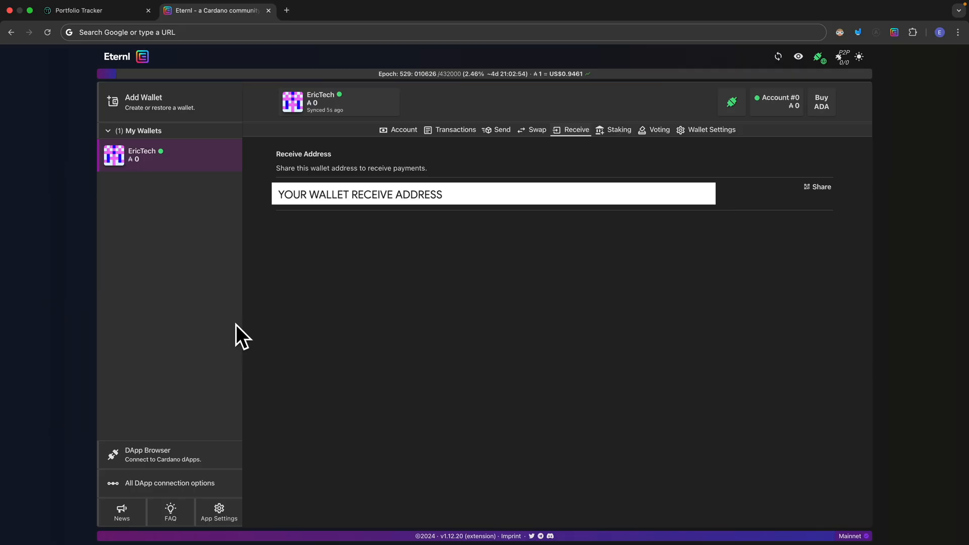
mouse_move(577, 129)
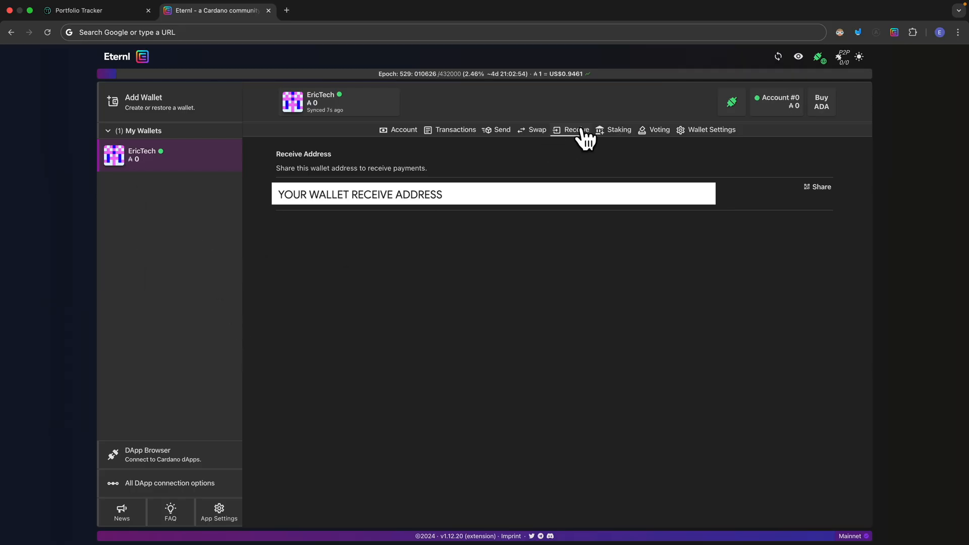
mouse_move(581, 252)
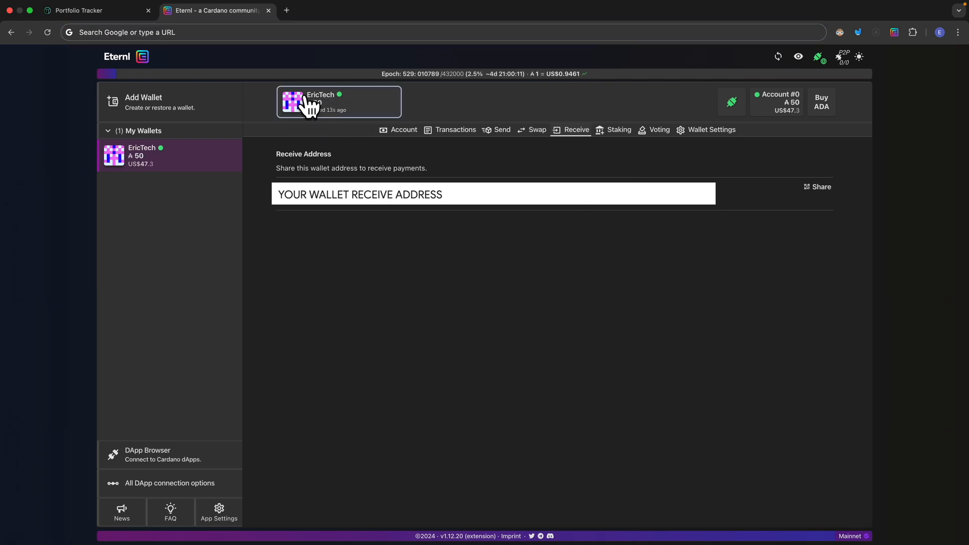
mouse_move(144, 83)
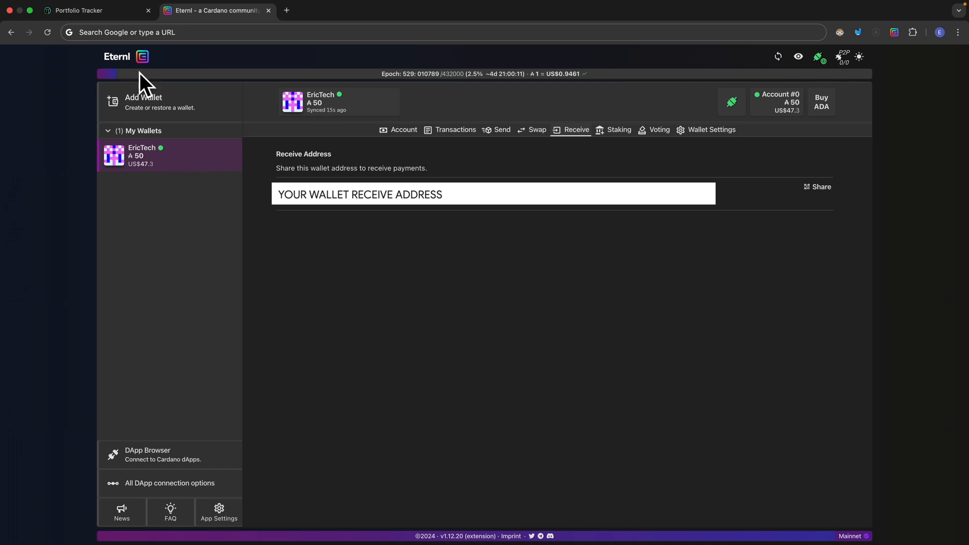
- Return to the TapTools portfolio tracker showing the Eternl wallet's $47 of ADA
left_click(96, 10)
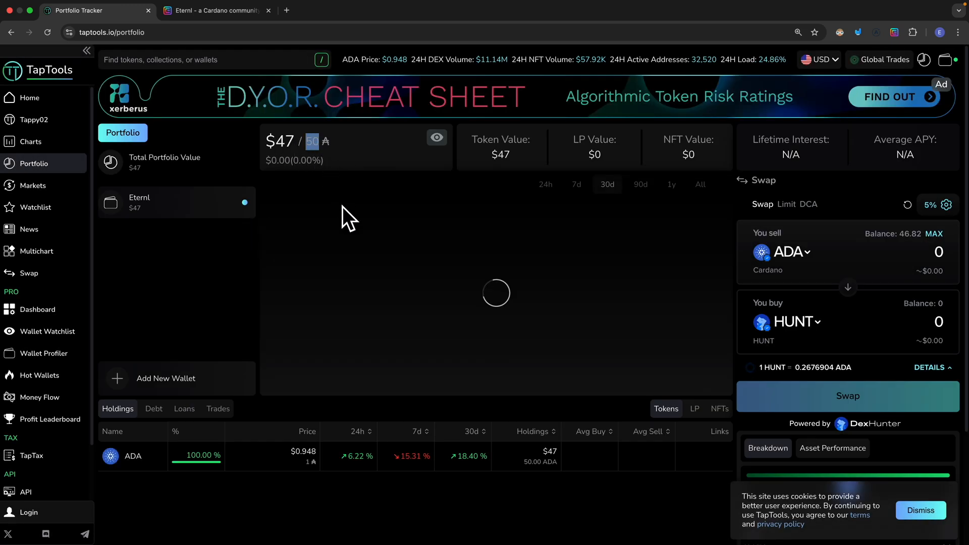
- Show SNEK, MIN and ADA daily charts side by side on the Multichart page
left_click(36, 252)
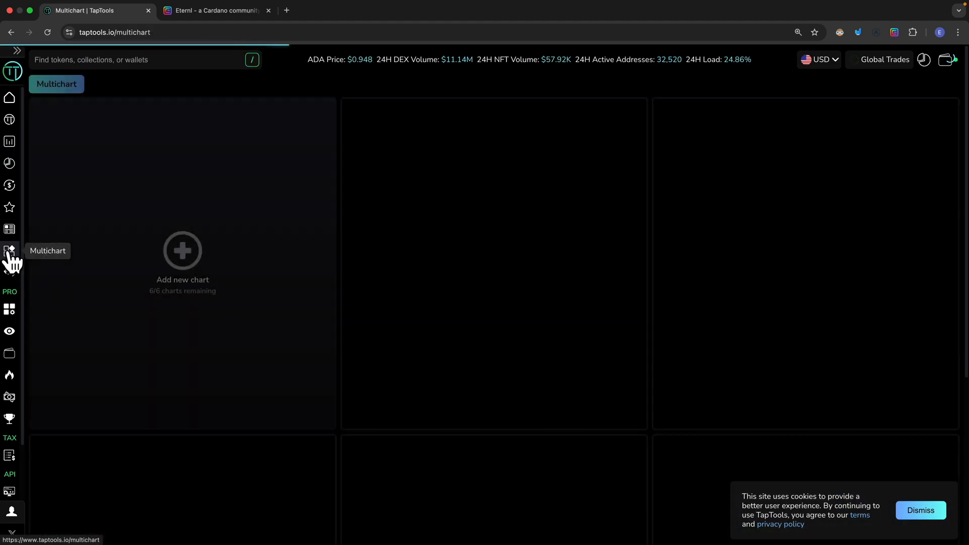
left_click(183, 250)
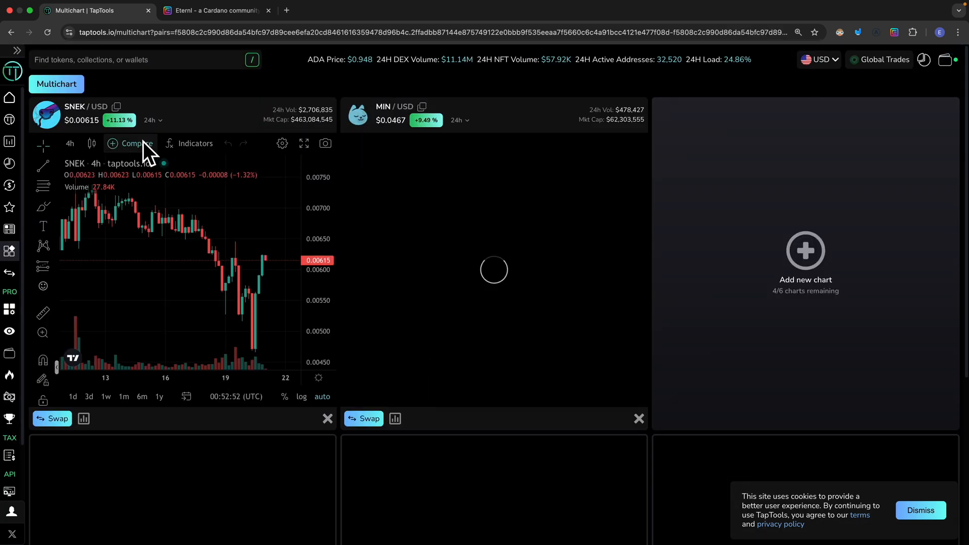
left_click(804, 250)
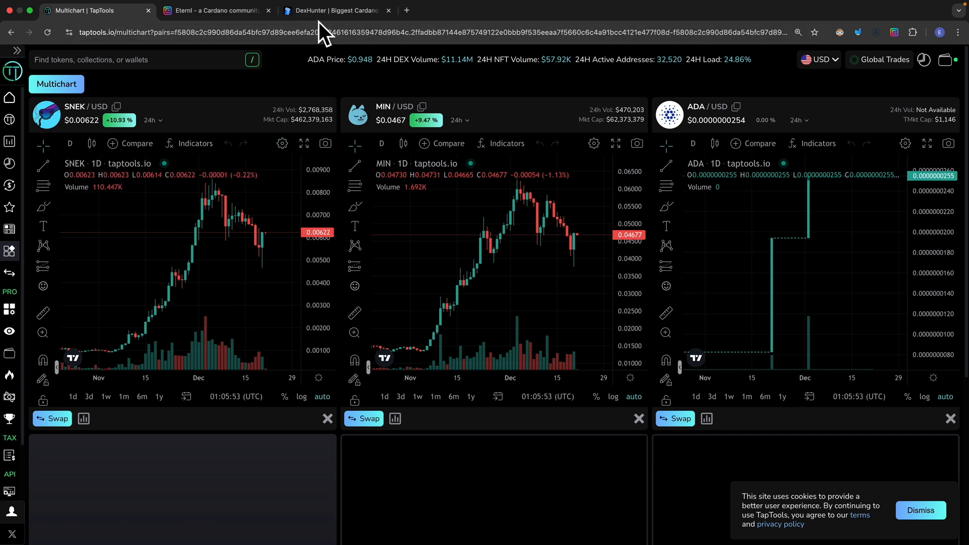
- Connect the Eternl wallet to DexHunter so its 39 ADA balance appears
left_click(334, 10)
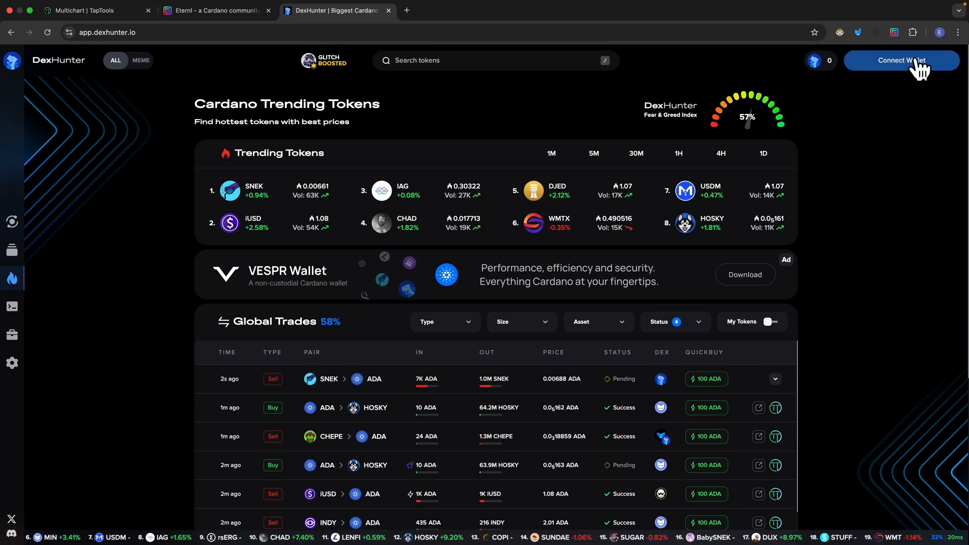
left_click(901, 60)
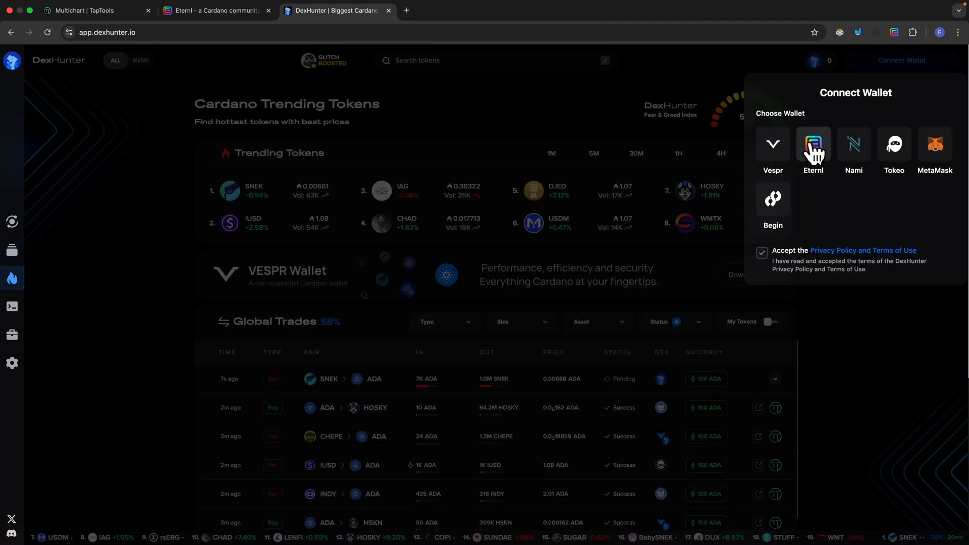
left_click(812, 146)
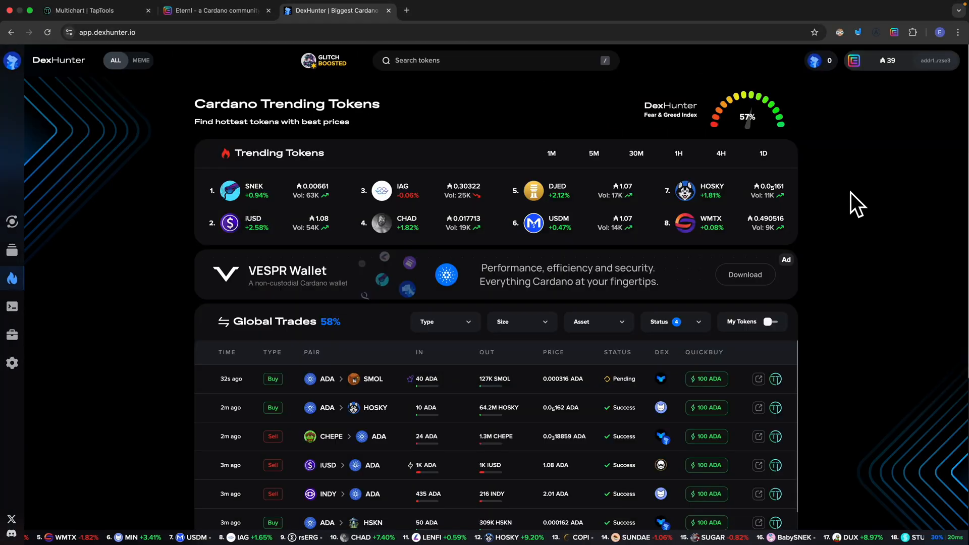
mouse_move(253, 192)
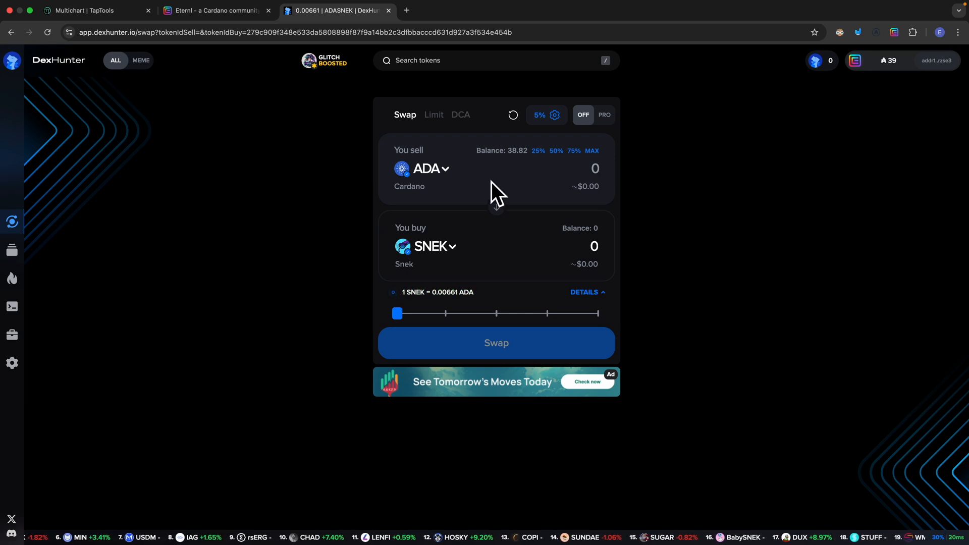
mouse_move(608, 185)
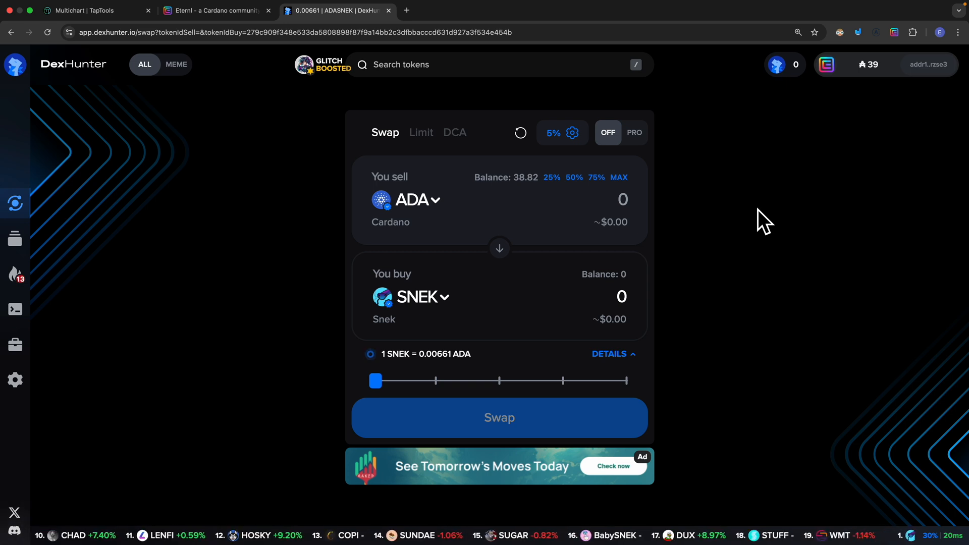
- Confirm the swap of 19.41 ADA for about 2,913 SNEK
scroll("left", 3)
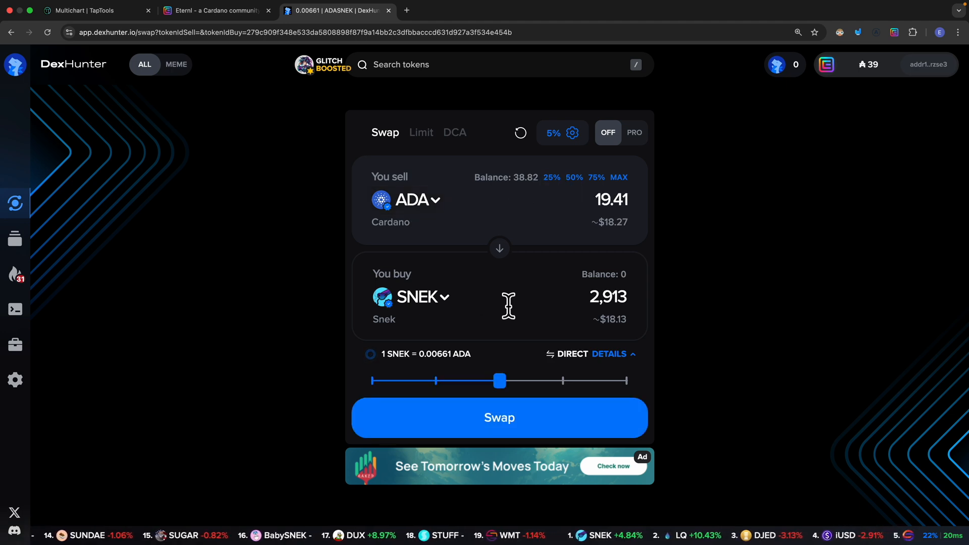
mouse_move(169, 101)
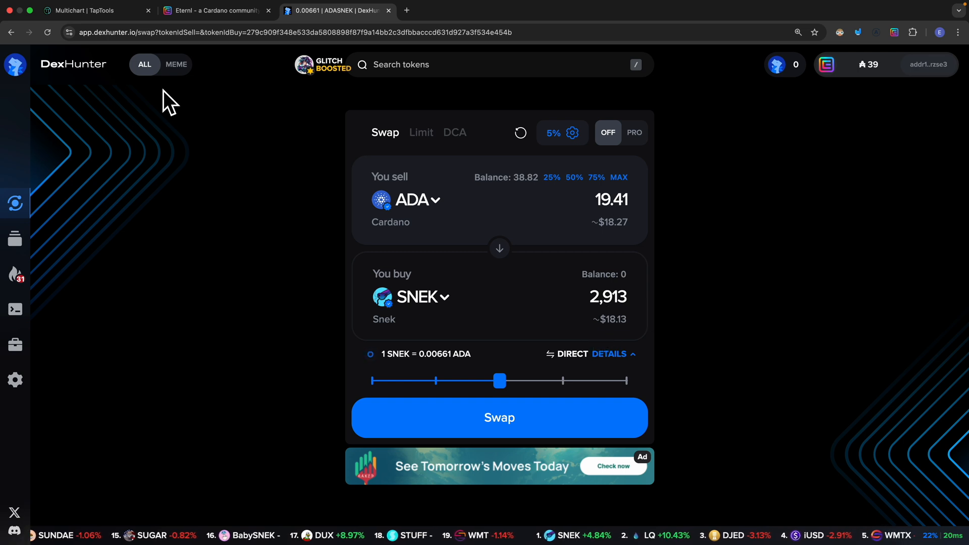
left_click(498, 417)
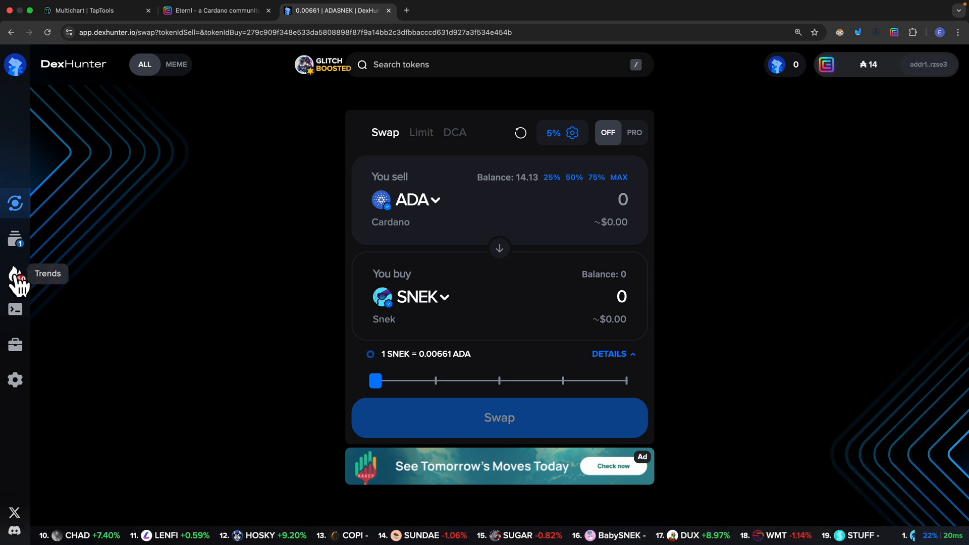
- Review the order history and which exchange filled the successful SNEK buy
left_click(15, 241)
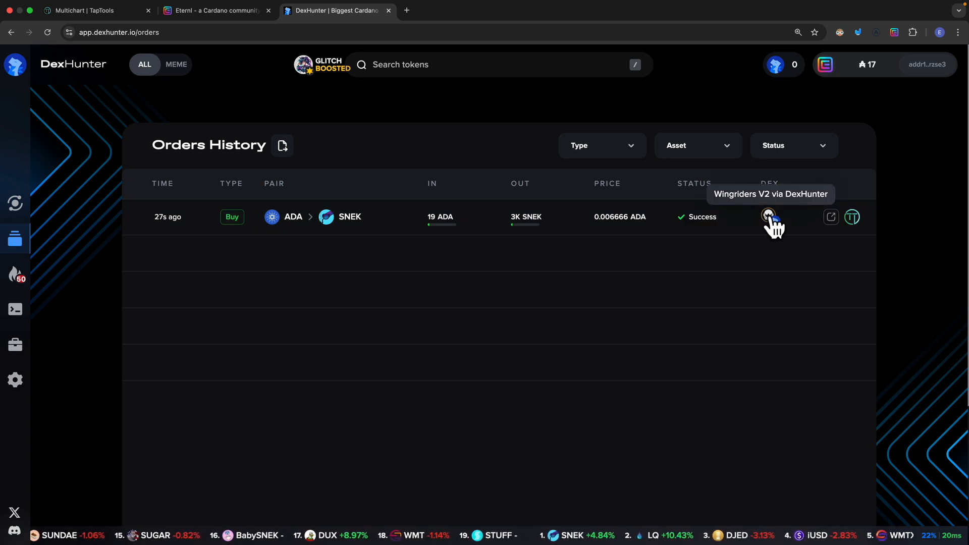
left_click(93, 10)
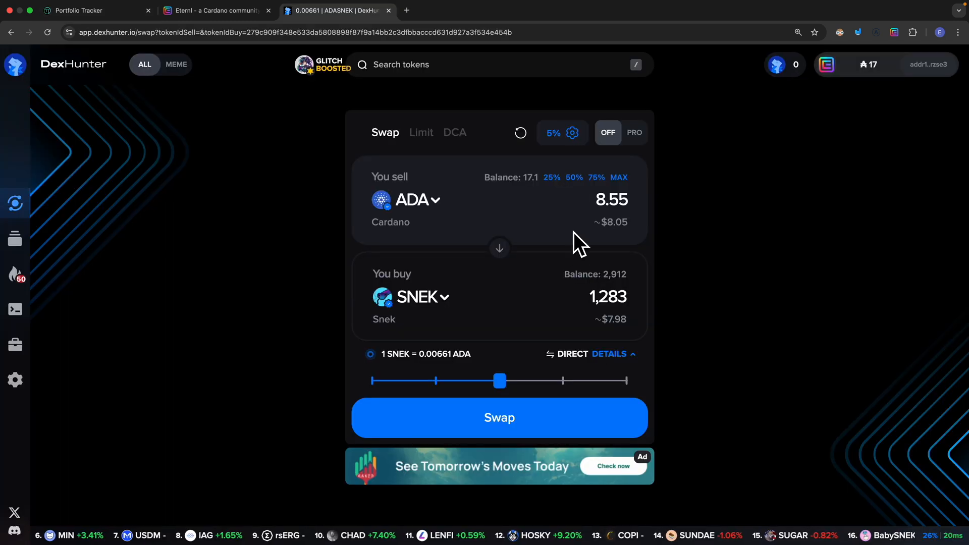
mouse_move(584, 188)
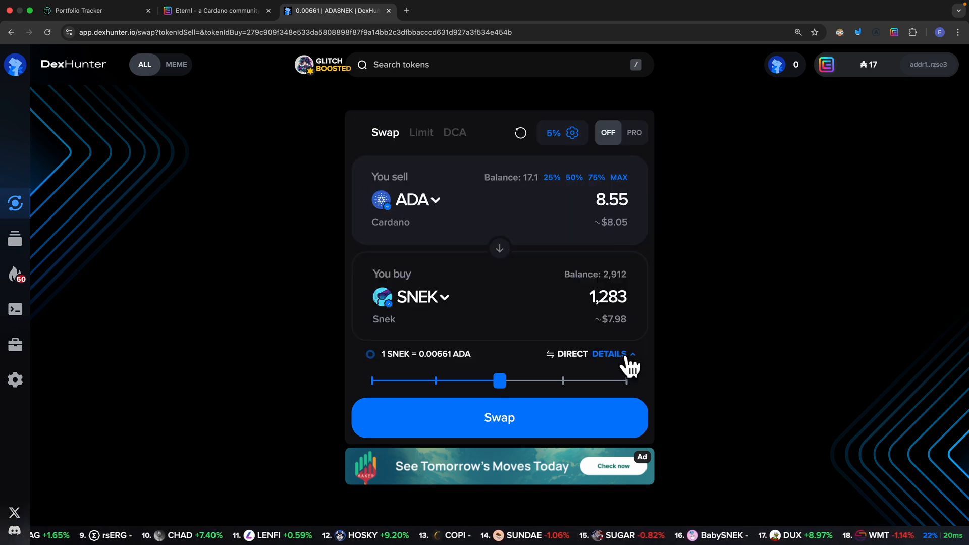
- Show the 8.55 ADA swap preview with direct route, fees and 1,218 SNEK minimum
left_click(612, 355)
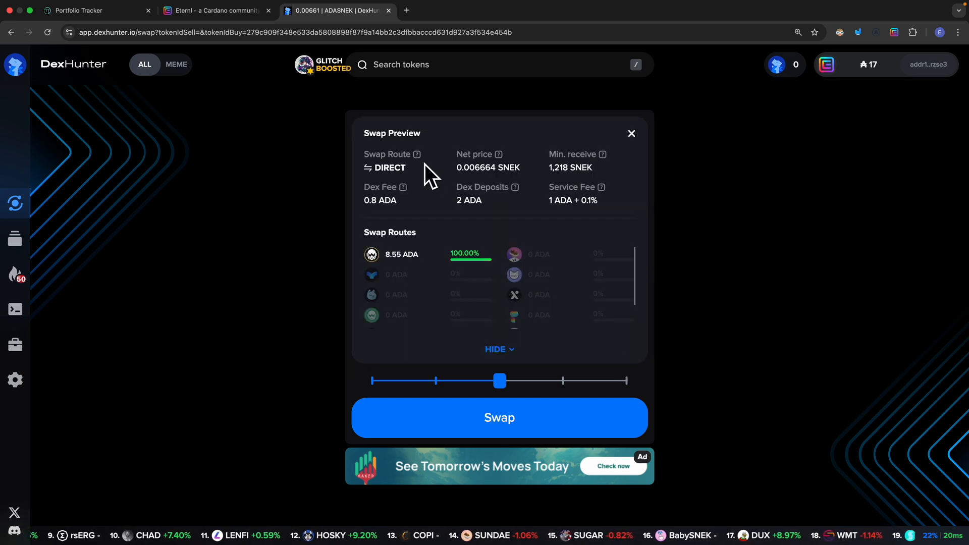
mouse_move(380, 191)
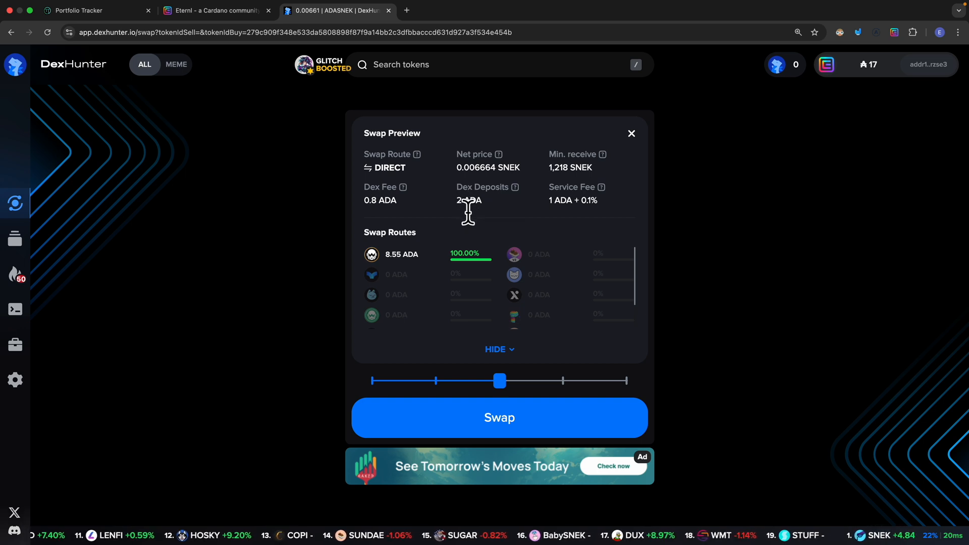
mouse_move(629, 209)
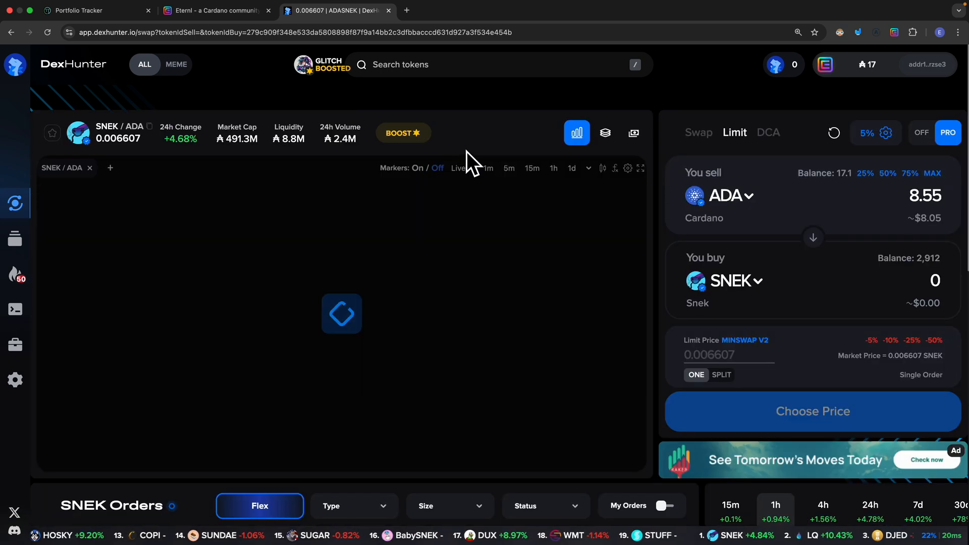
- Try the -10% and -50% limit-price presets, then settle on 5% below market for 8.55 ADA
left_click(510, 169)
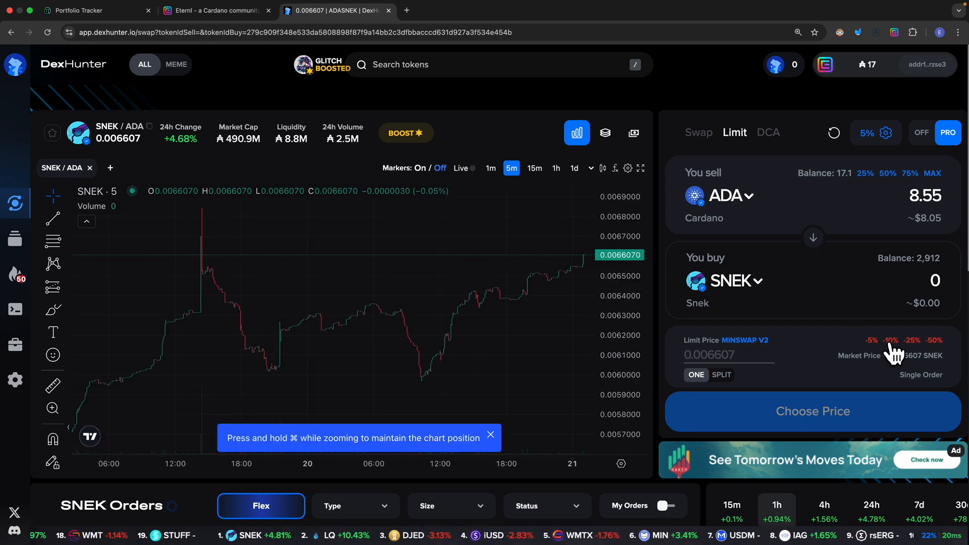
left_click(891, 341)
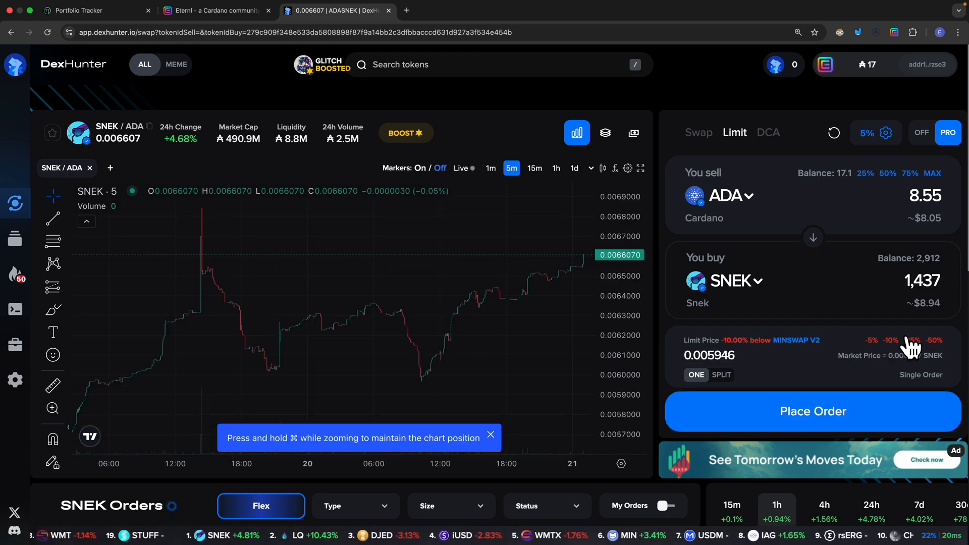
left_click(937, 341)
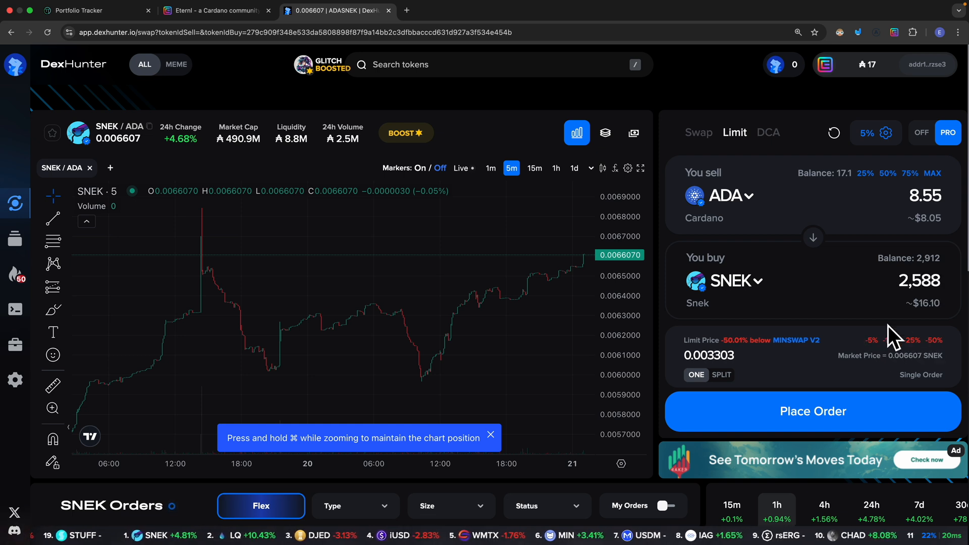
left_click(871, 340)
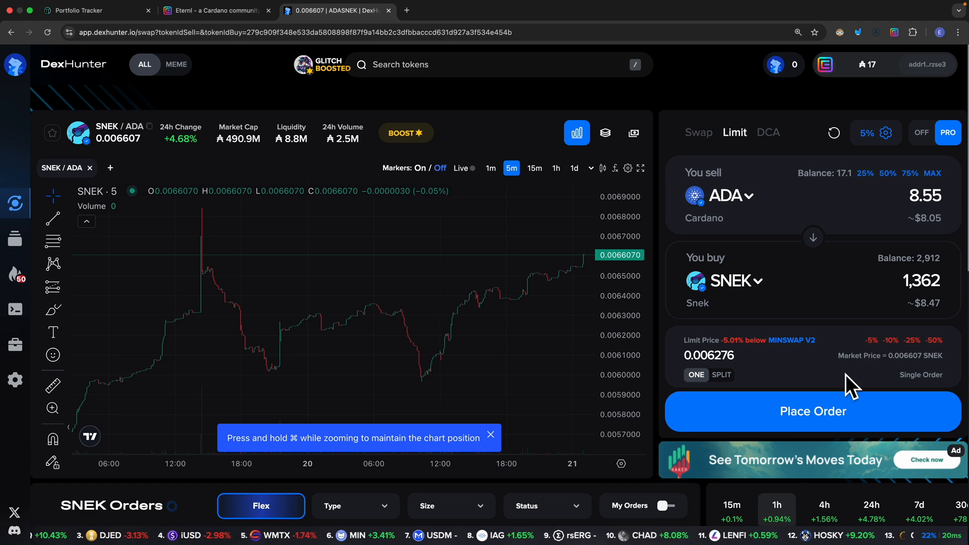
mouse_move(849, 413)
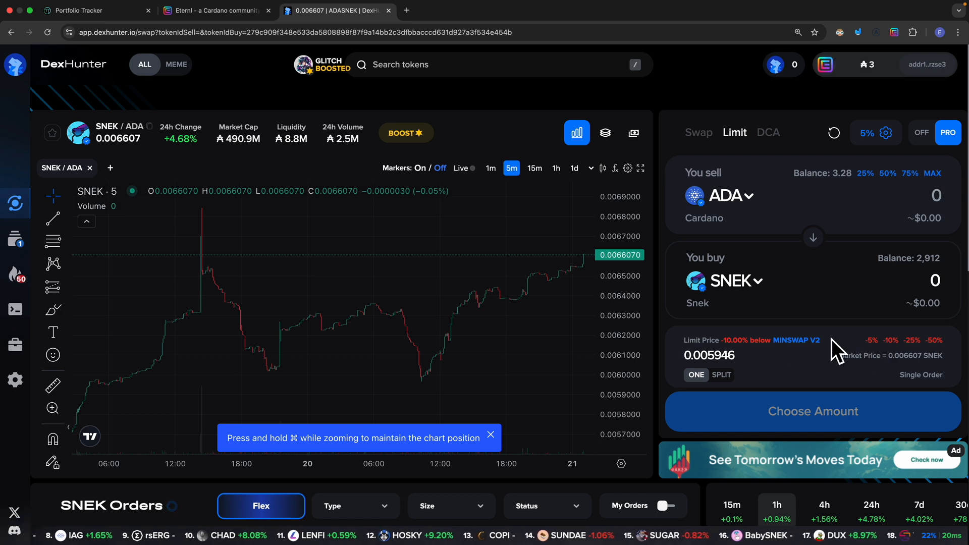
mouse_move(908, 180)
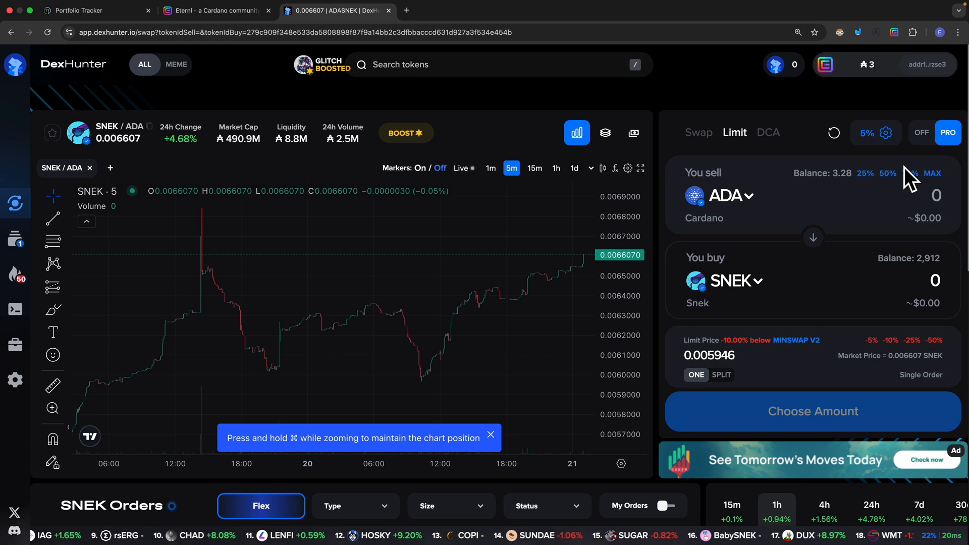